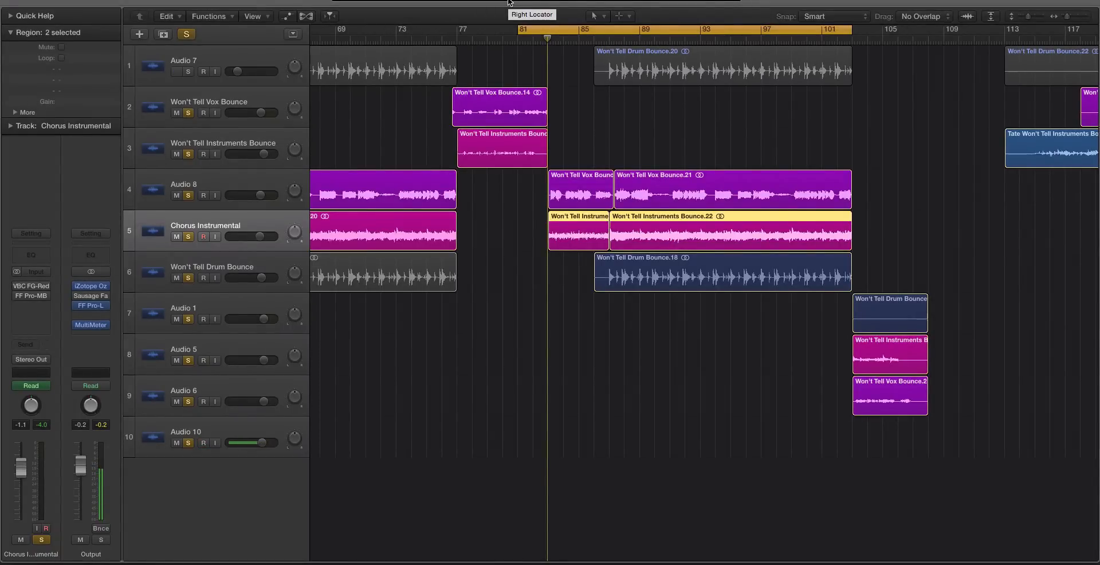
- Select the Audio 8 vocal track and reveal its volume automation lane
left_click(202, 442)
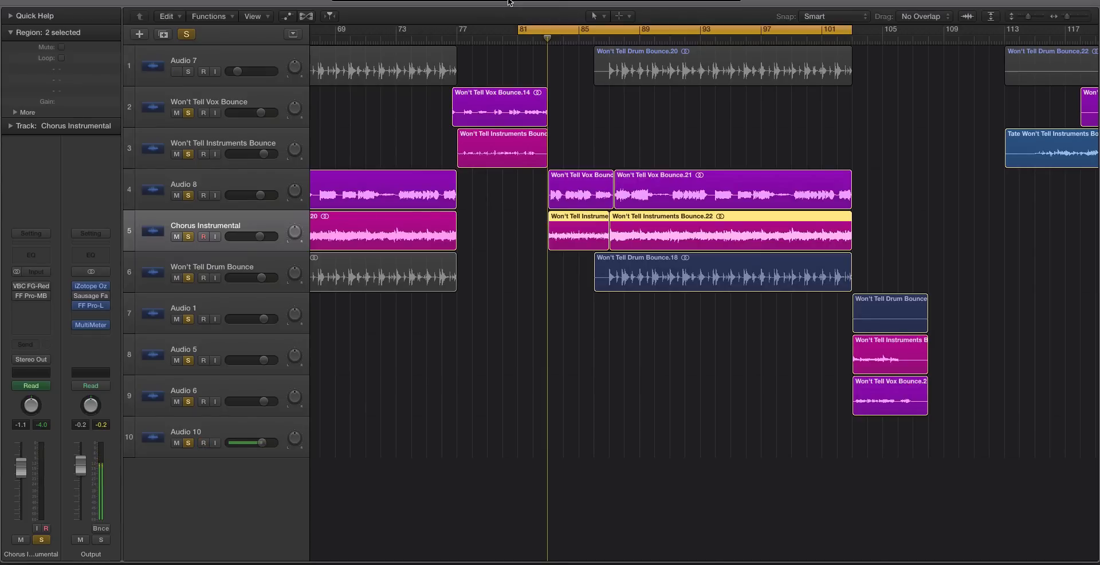
left_click(204, 442)
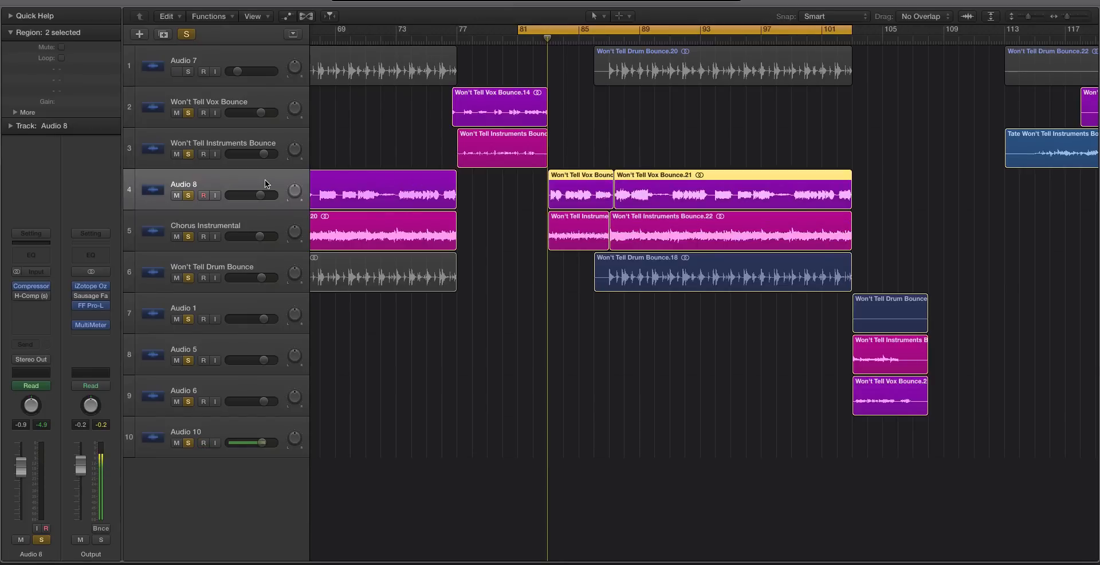
left_click(204, 442)
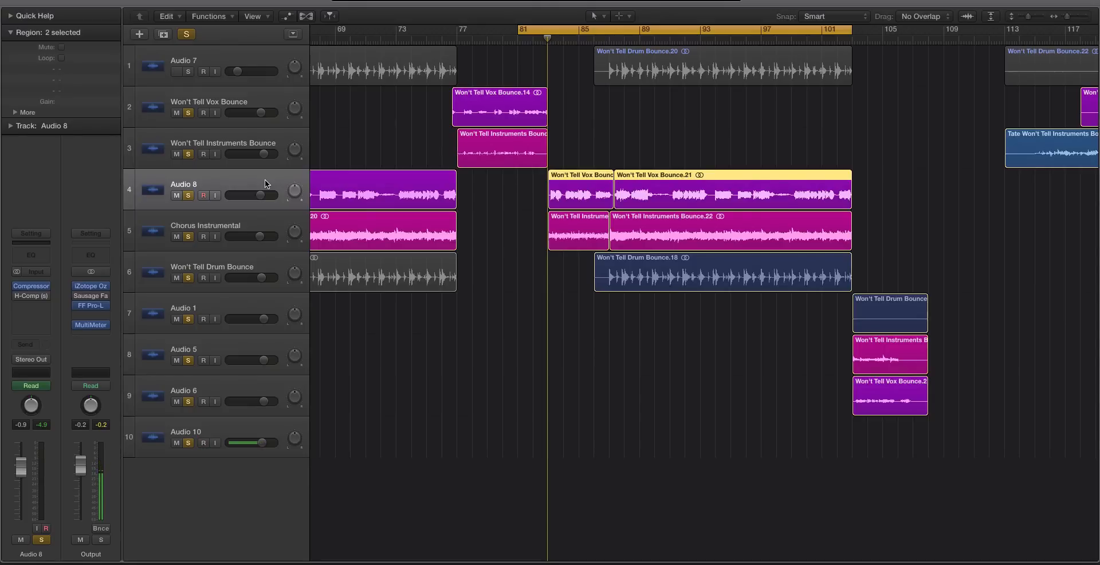
left_click(204, 442)
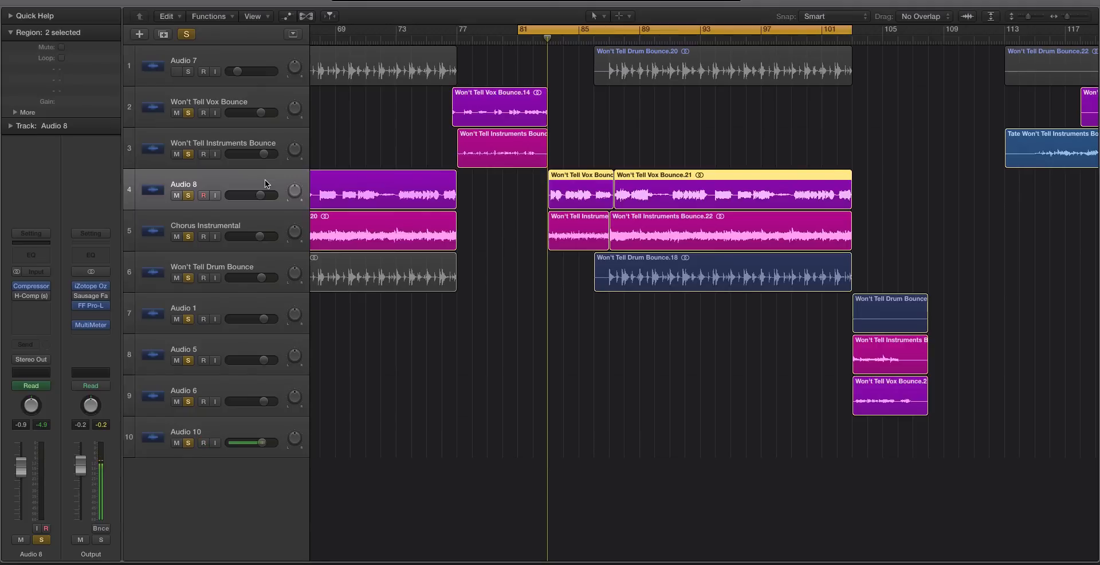
left_click(202, 442)
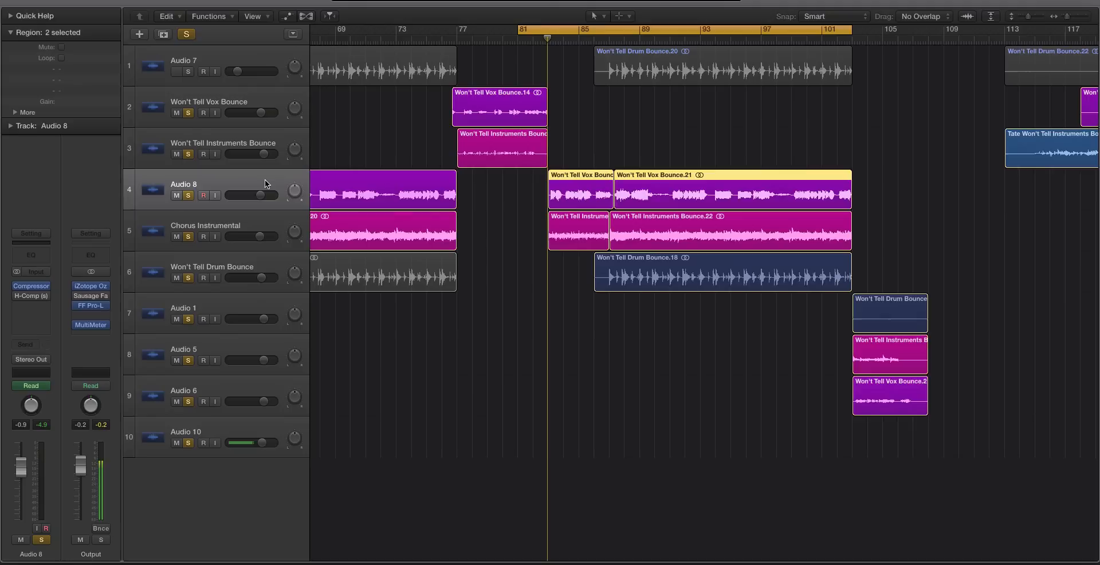
left_click(203, 443)
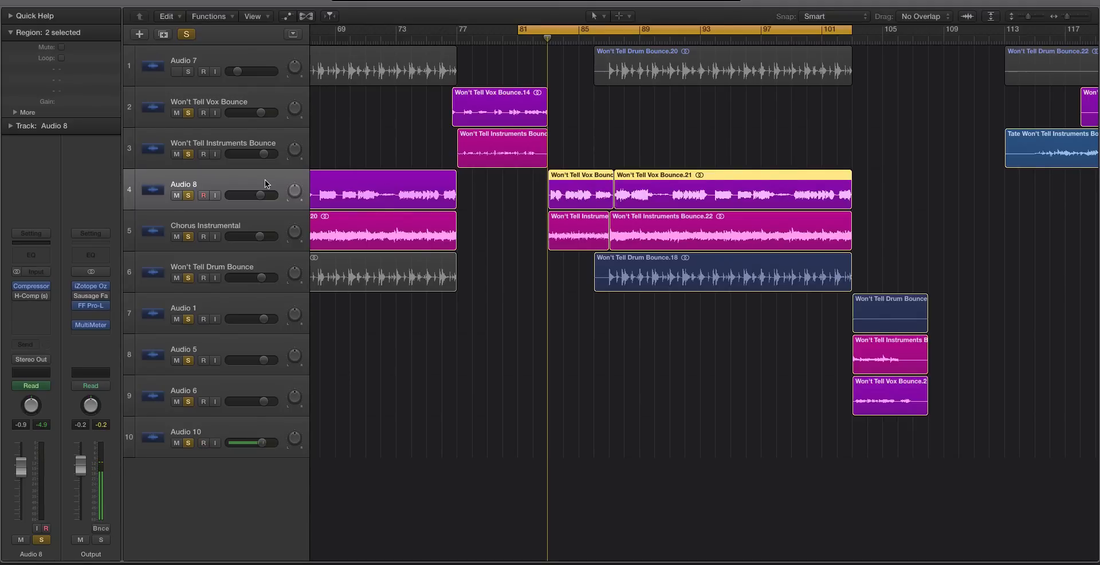
left_click(204, 442)
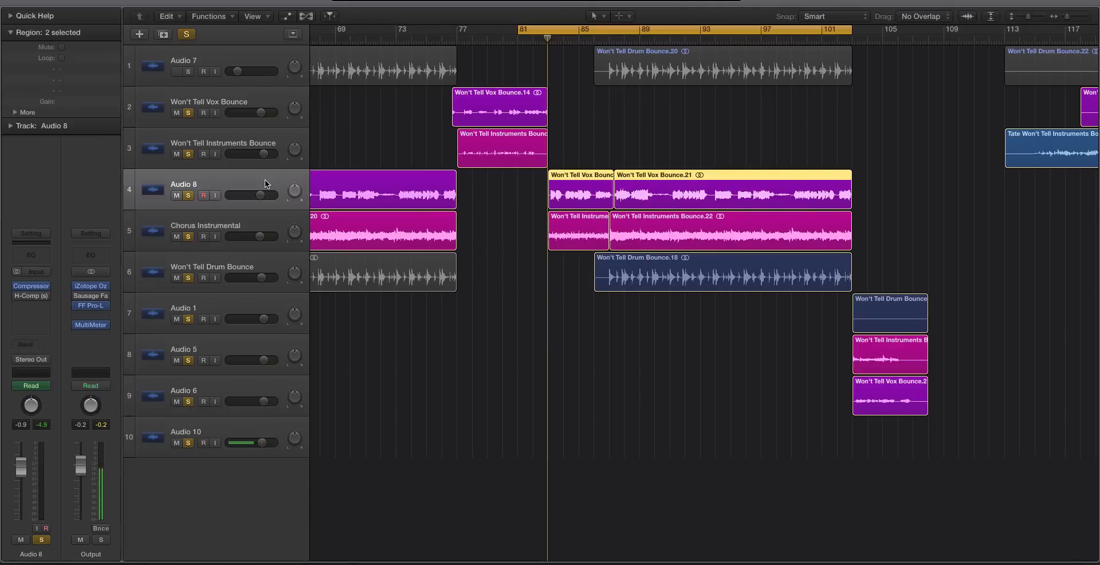
left_click(204, 442)
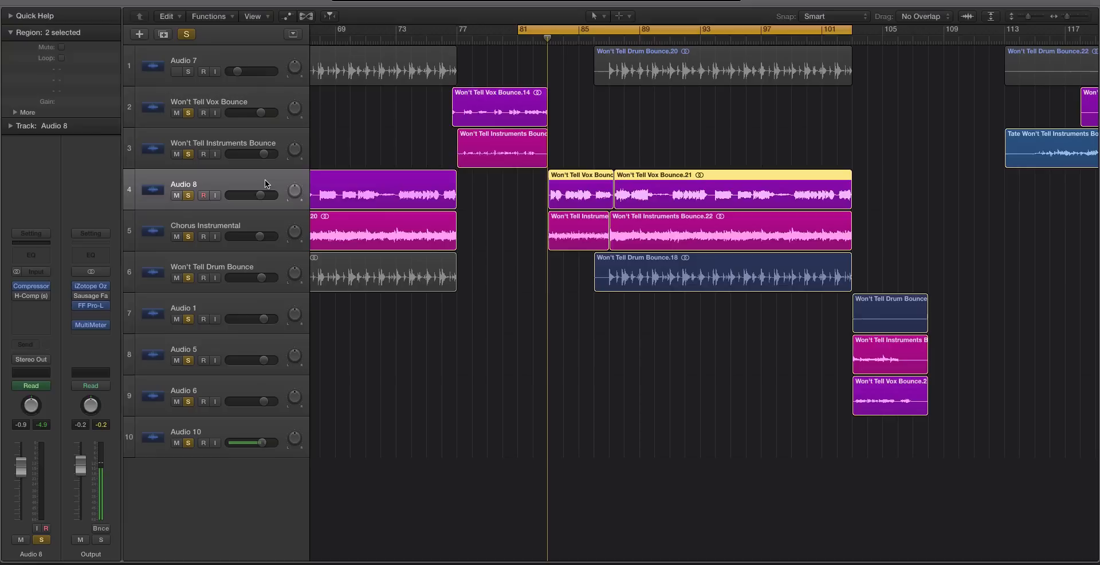
- Briefly bring up Ozone 7 on the output, dismiss its preset list and close it again
left_click(204, 442)
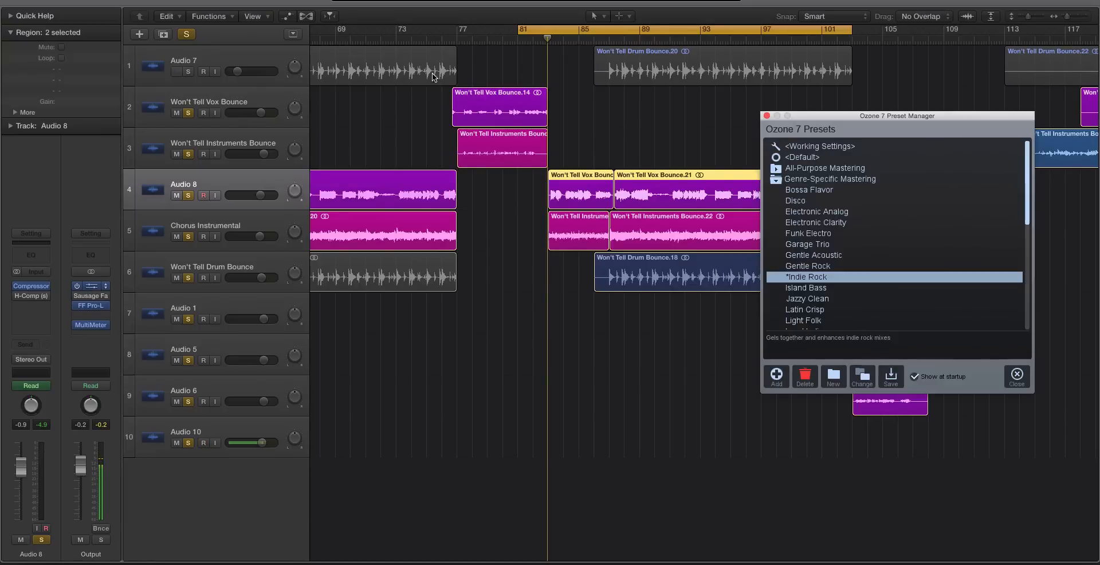
left_click(1016, 375)
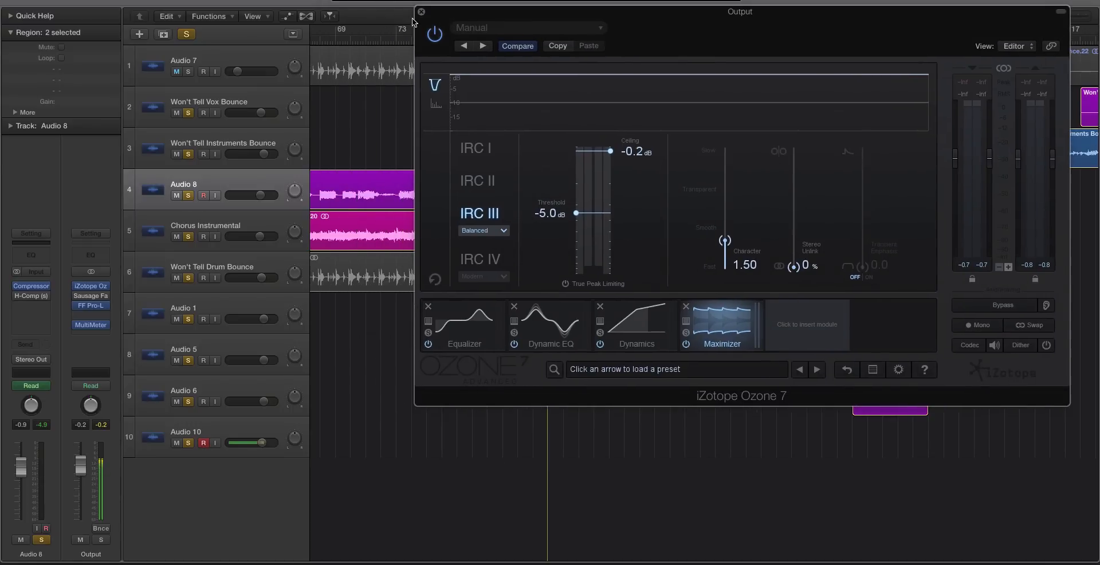
left_click(421, 11)
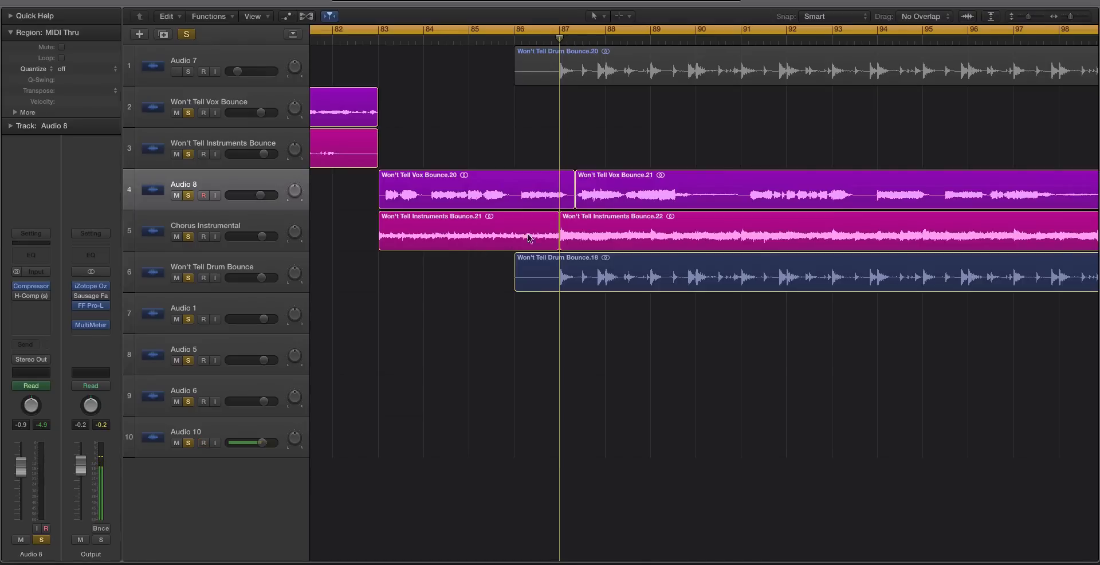
- Select the Chorus Instrumental stem and bring up MultiMeter's goniometer on the output
scroll("down", 3)
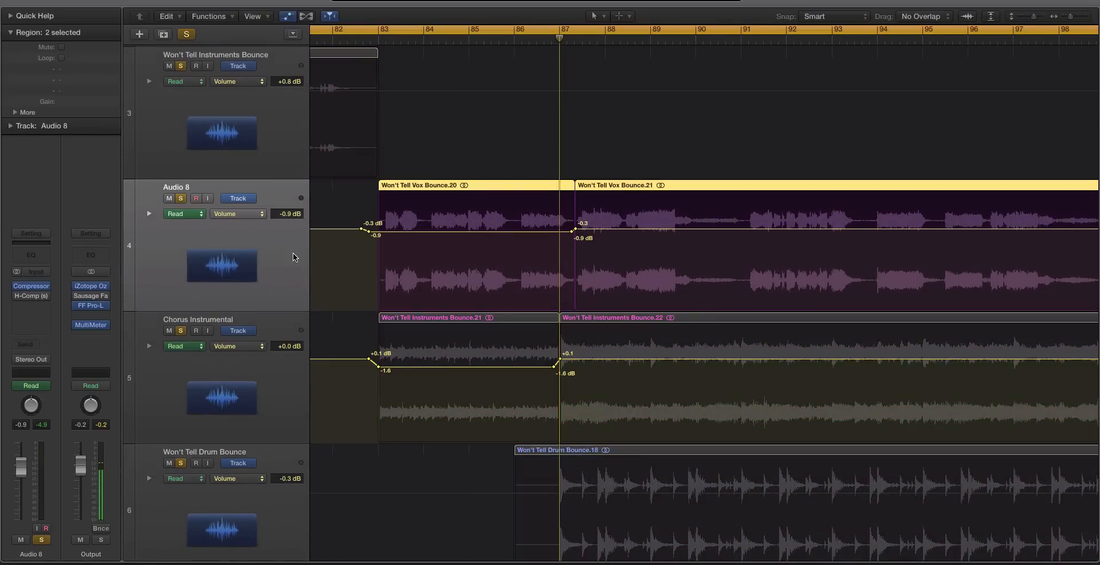
left_click(199, 319)
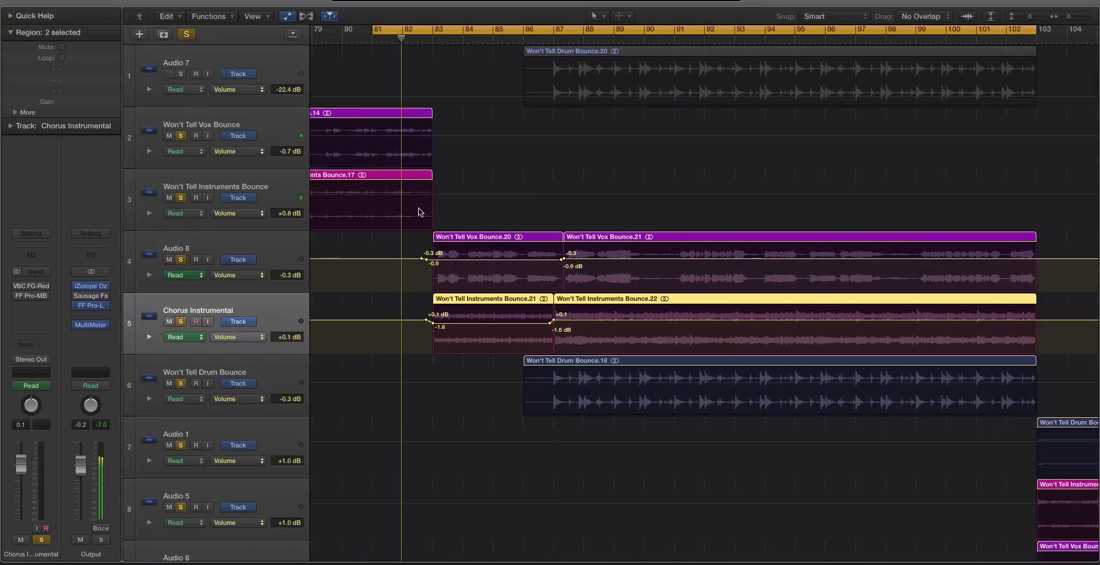
left_click(90, 325)
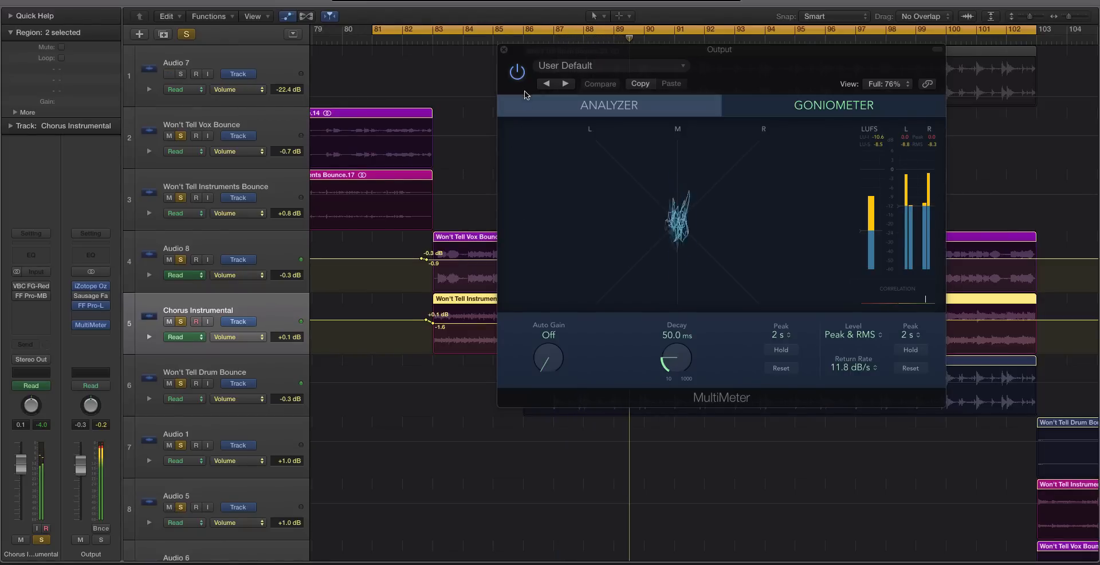
- Close MultiMeter and hide automation so the stem regions display larger
left_click(503, 49)
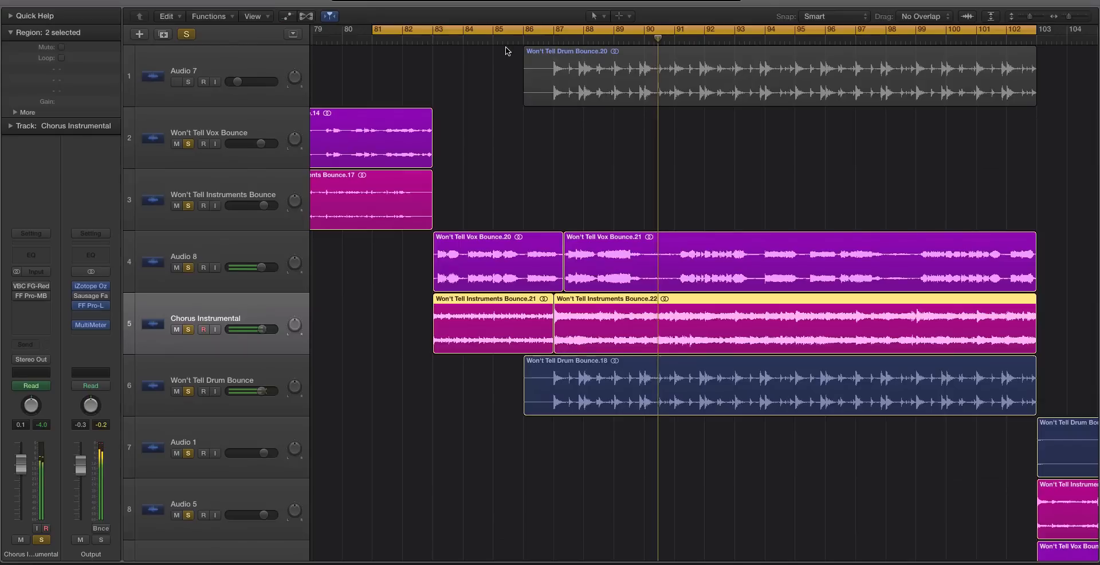
scroll("down", 3)
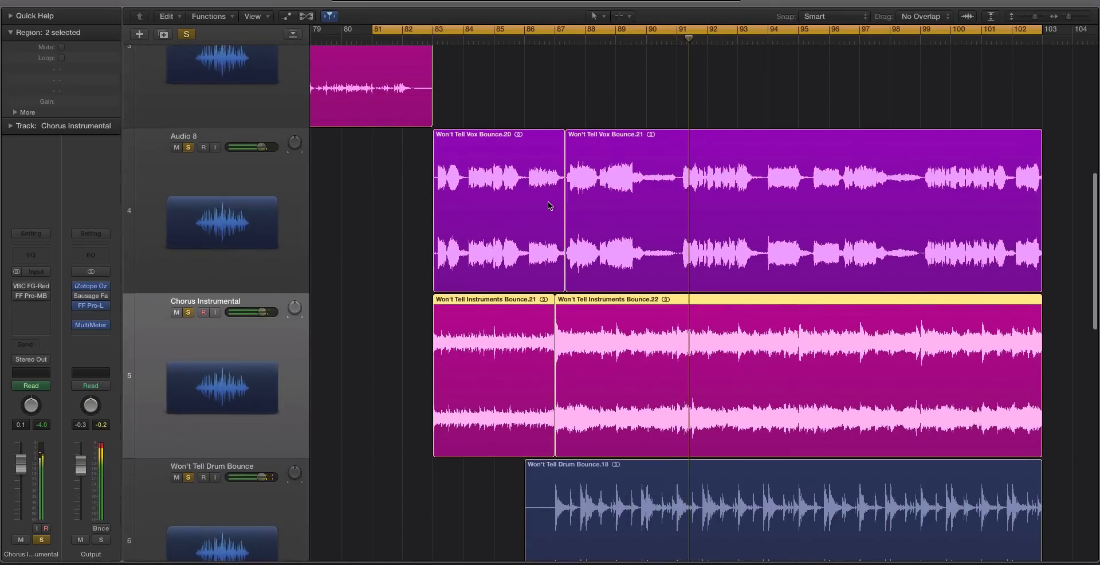
left_click(286, 15)
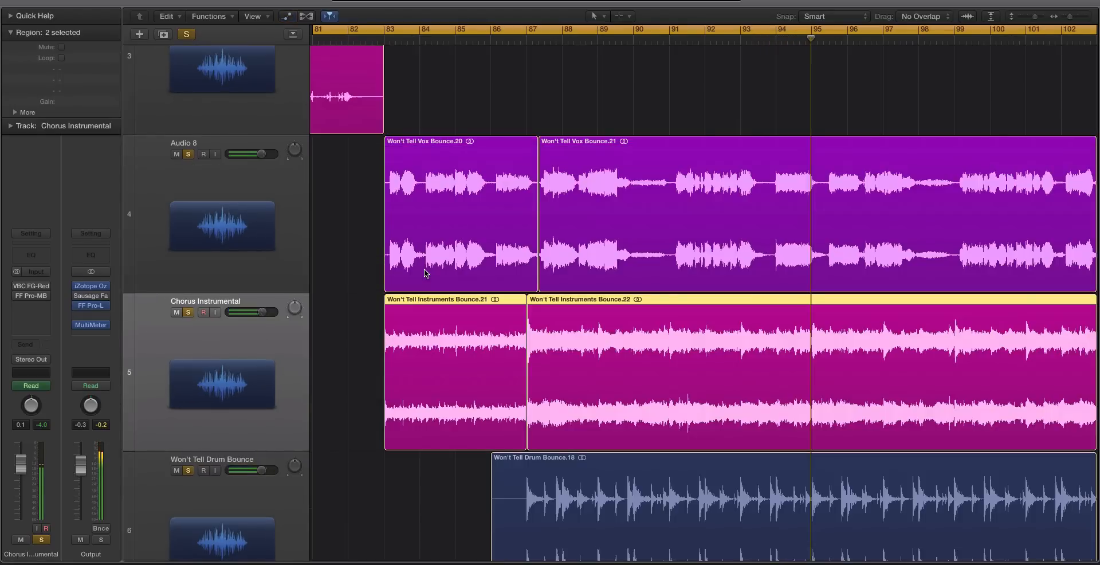
scroll("down", 3)
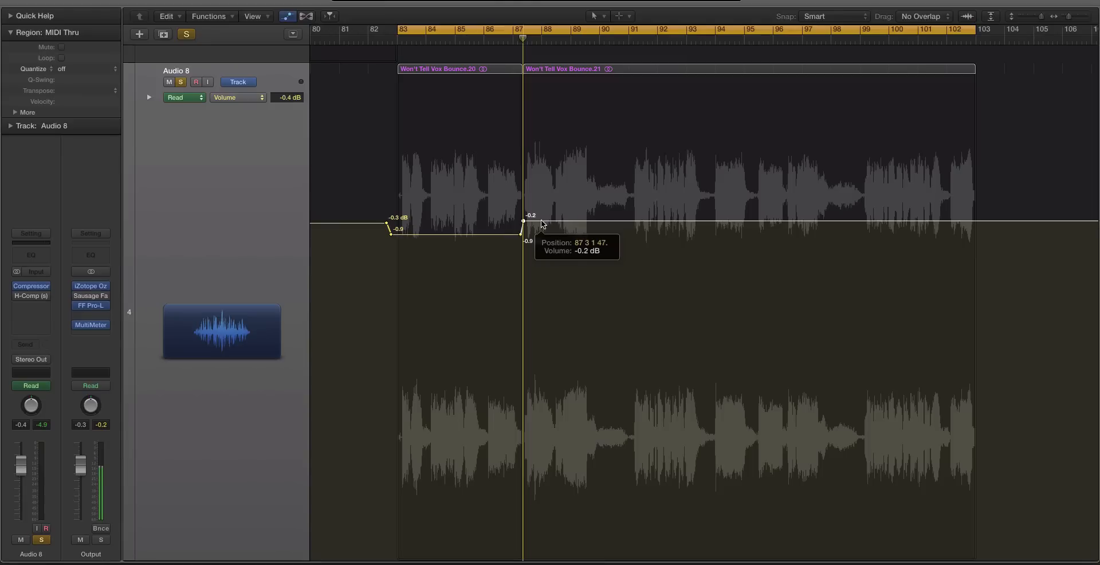
- Drag the Audio 8 vocal volume point near bar 87 up to -0.1 dB
left_click_drag(524, 221, 525, 217)
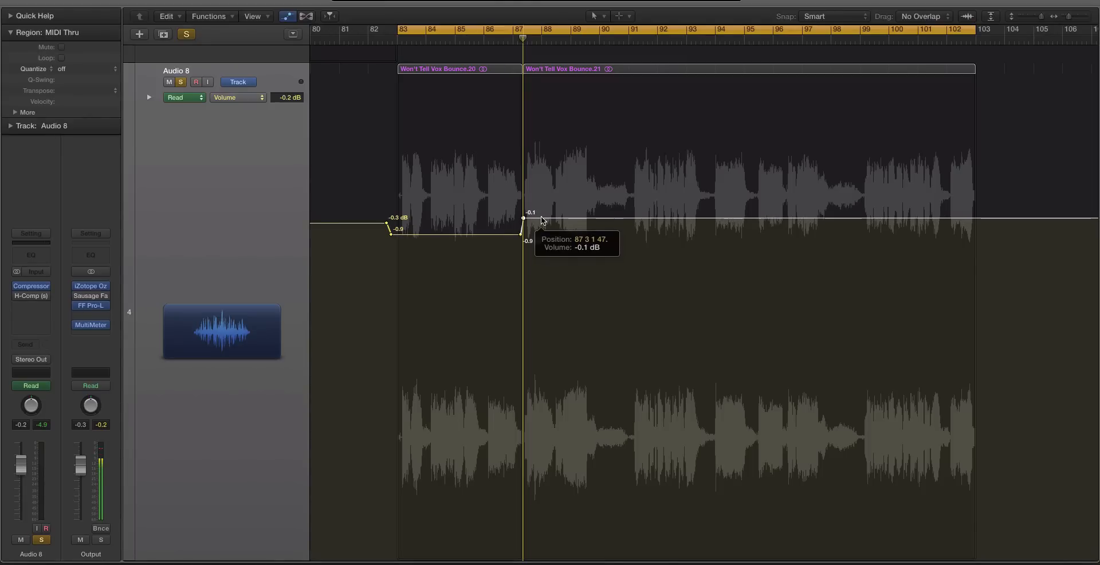
left_click_drag(525, 219, 524, 218)
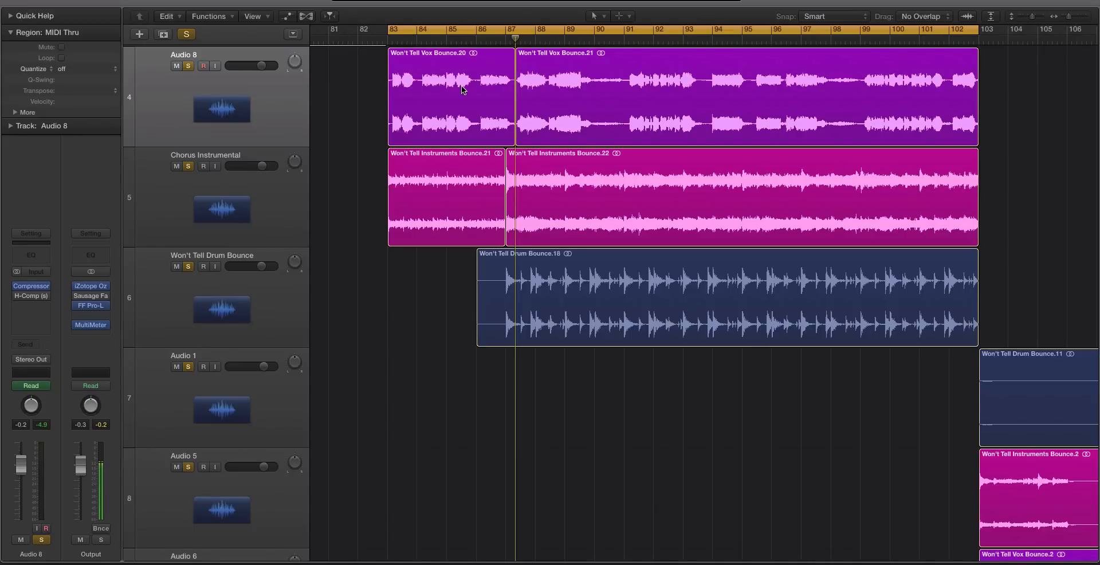
mouse_move(283, 132)
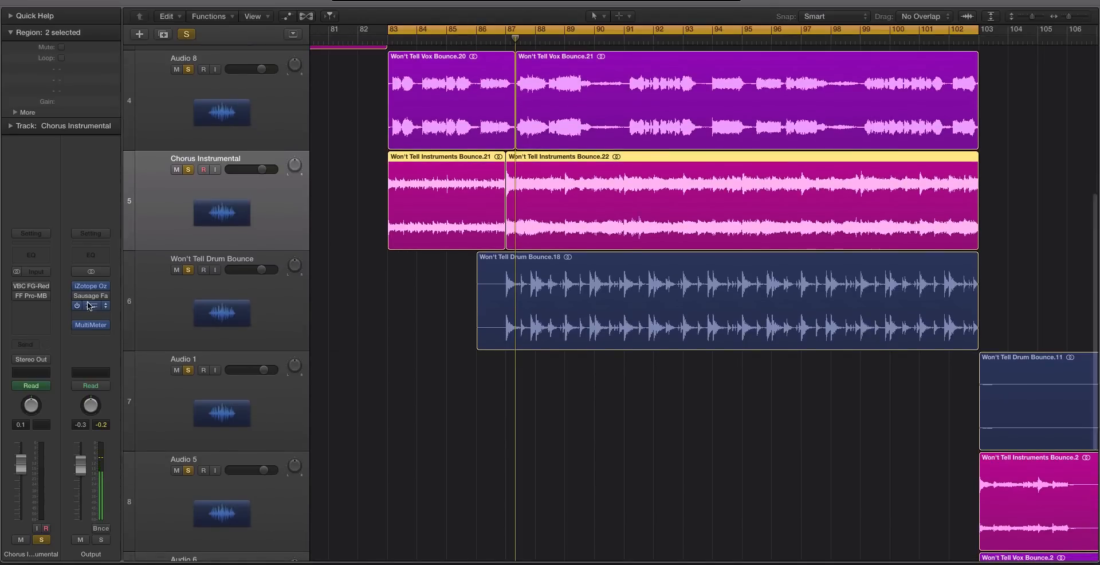
- Review Ozone 7's Dynamics and Maximizer modules on the output, then close it
left_click(89, 305)
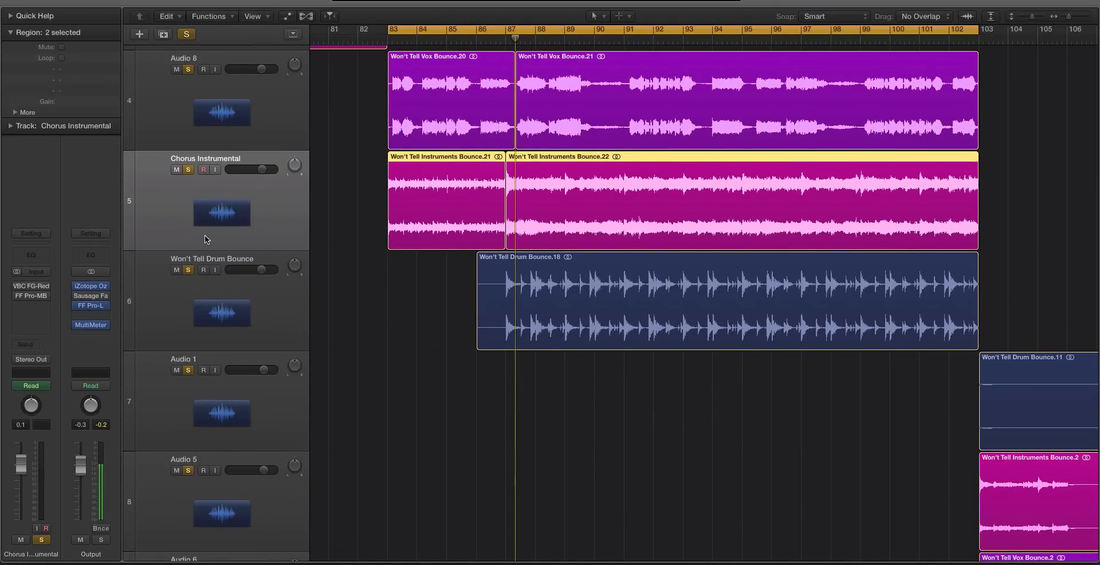
mouse_move(90, 286)
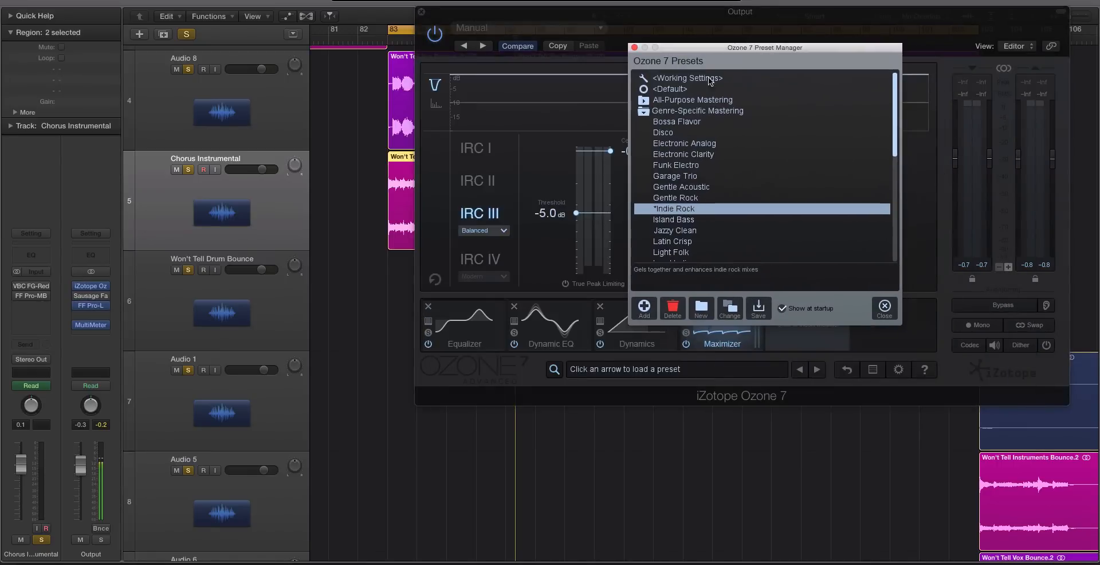
left_click(883, 307)
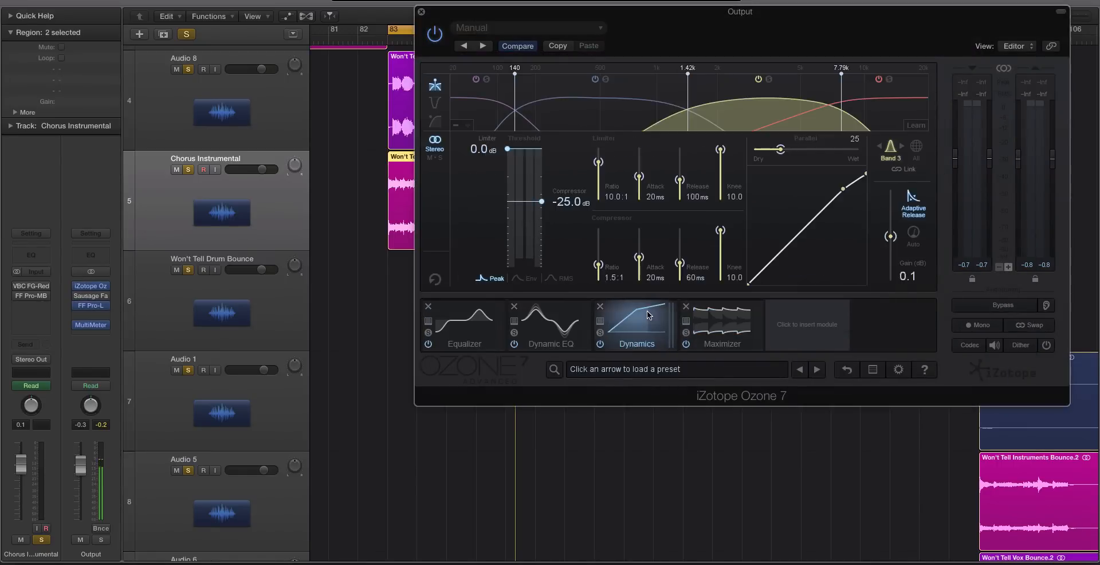
left_click(721, 326)
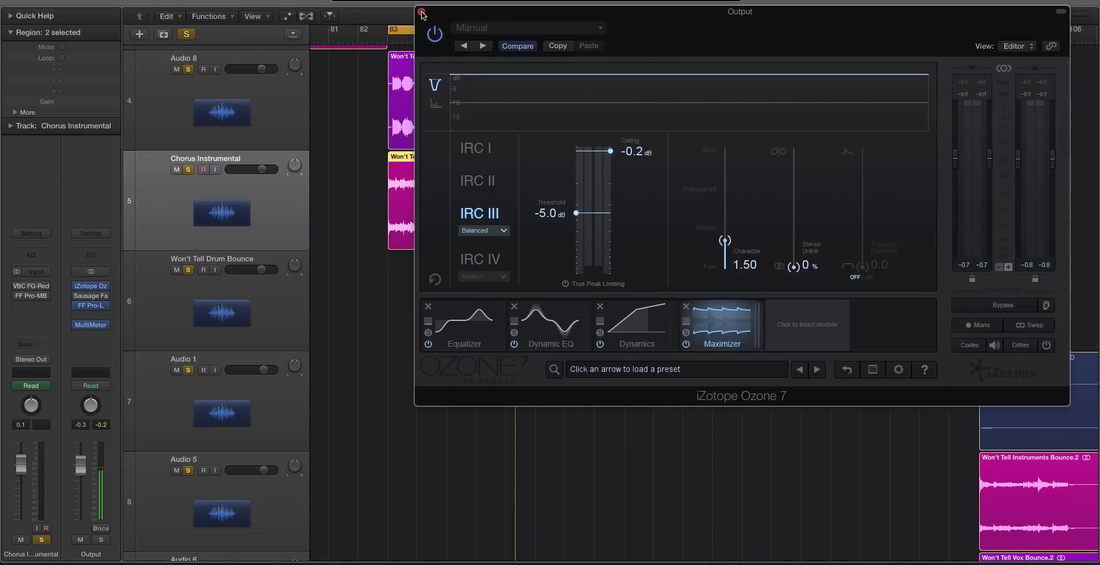
left_click(423, 14)
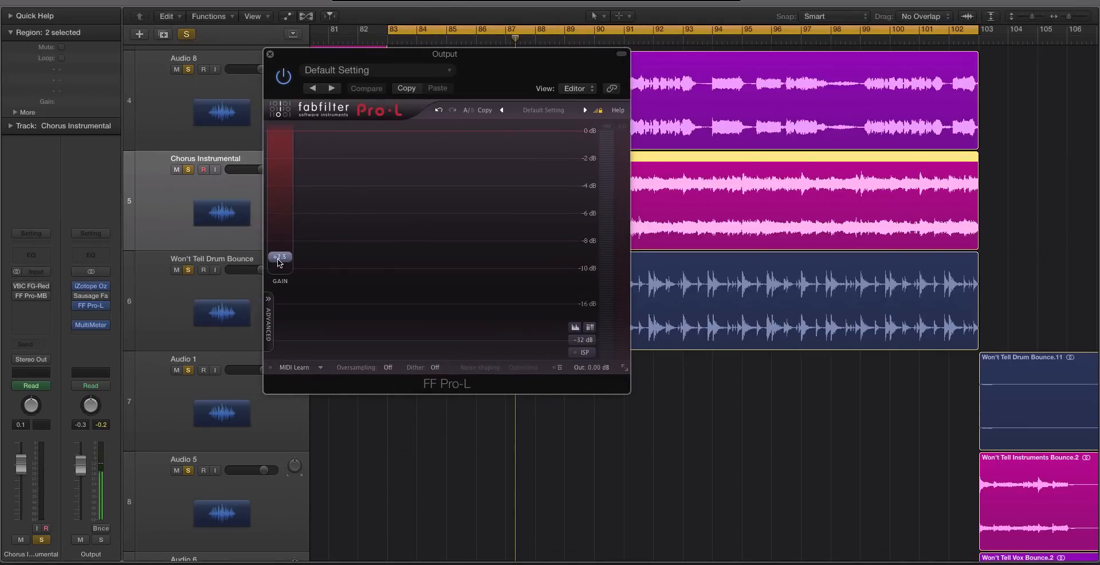
- Raise the Gain on the FF Pro-L limiter
left_click_drag(279, 256, 280, 238)
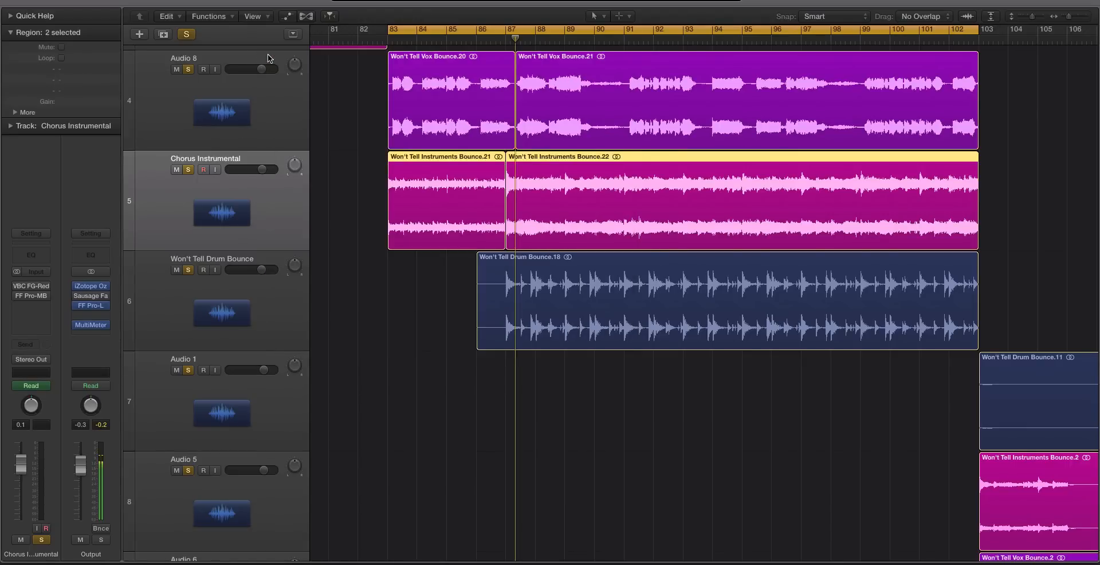
mouse_move(268, 57)
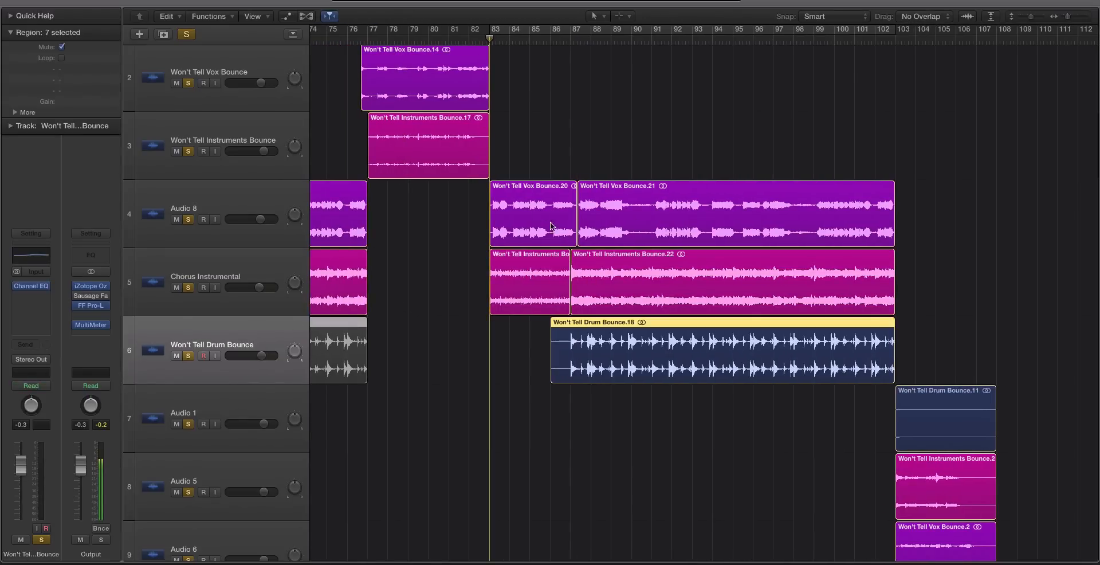
left_click(561, 34)
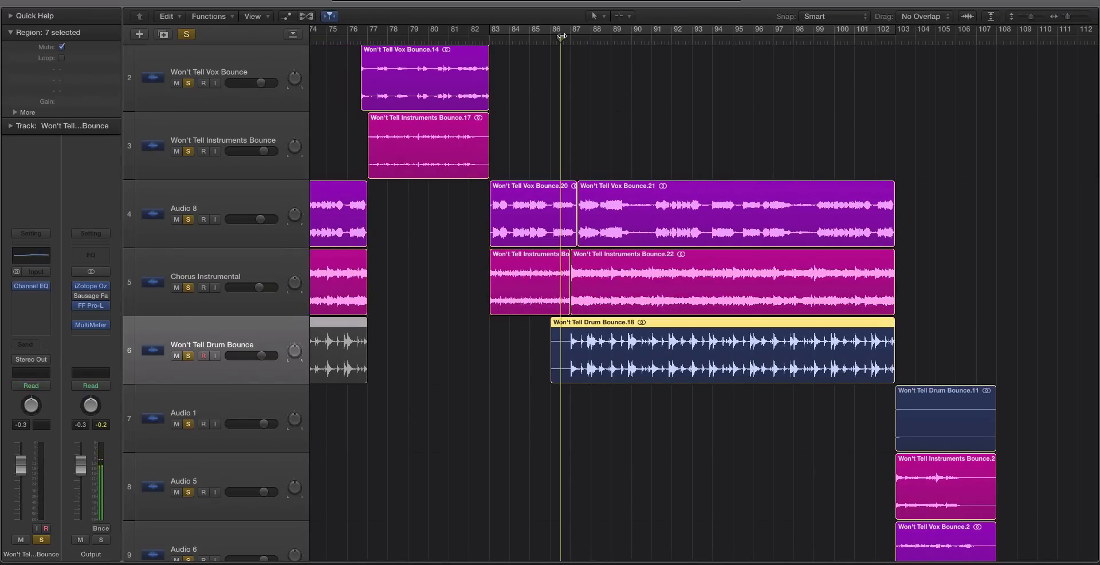